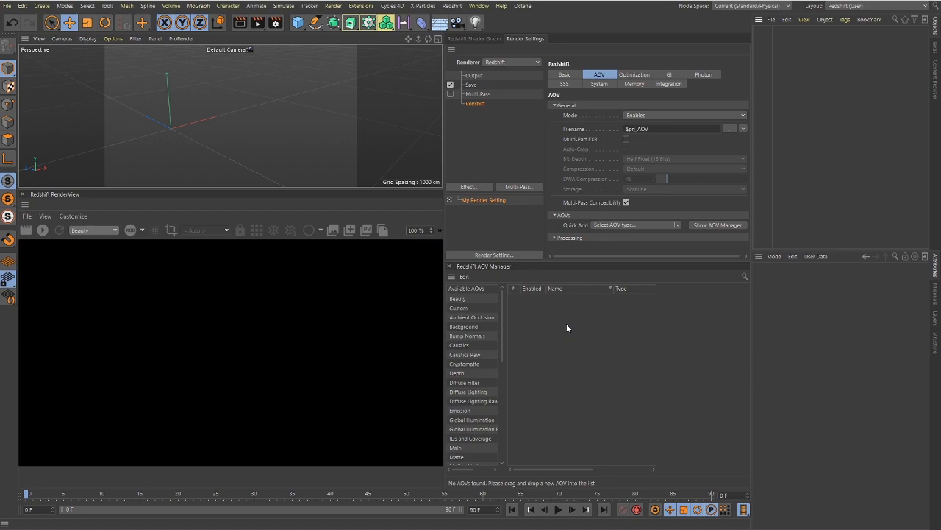
mouse_move(409, 238)
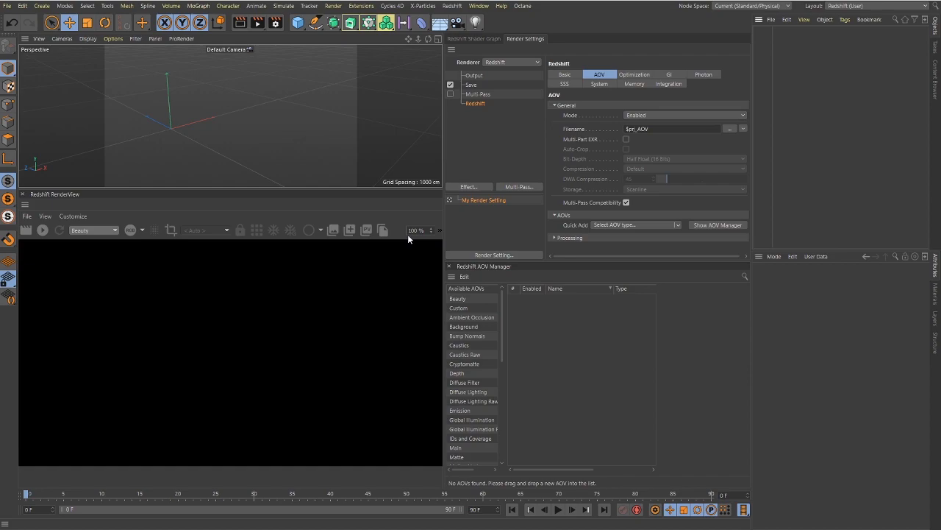
mouse_move(418, 206)
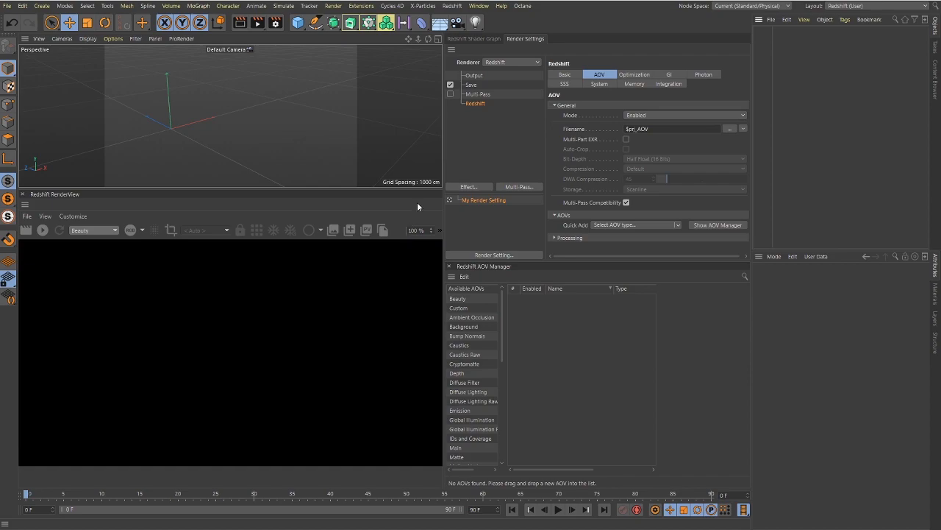
Add primitives from the Create palette and offset their X positions into a row.
click(297, 22)
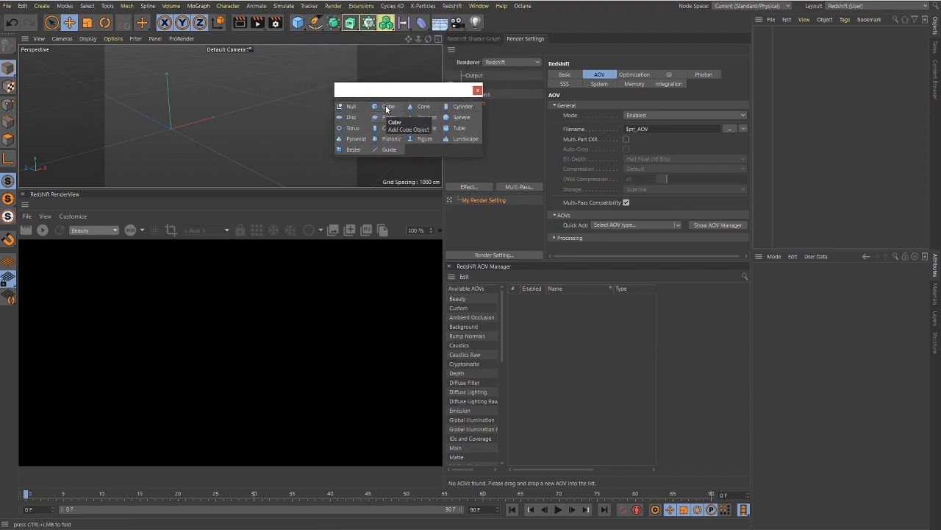
click(462, 106)
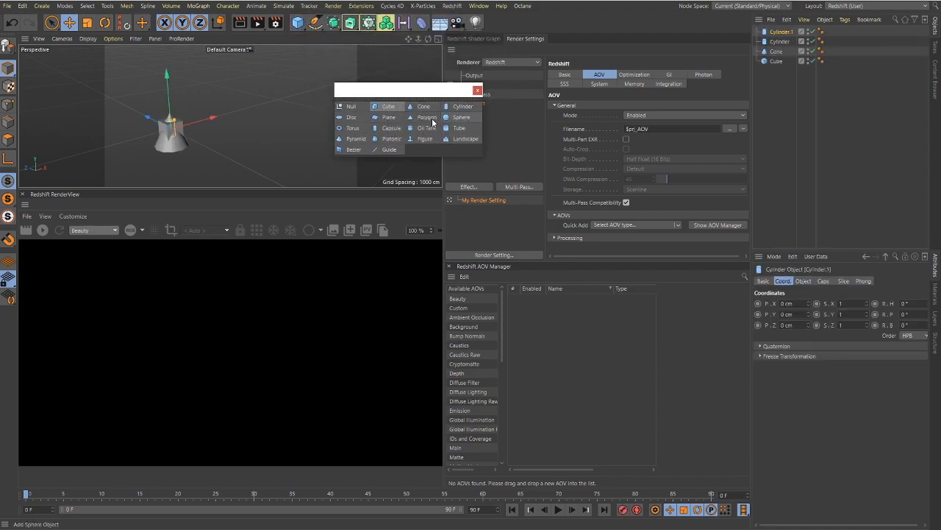
click(392, 126)
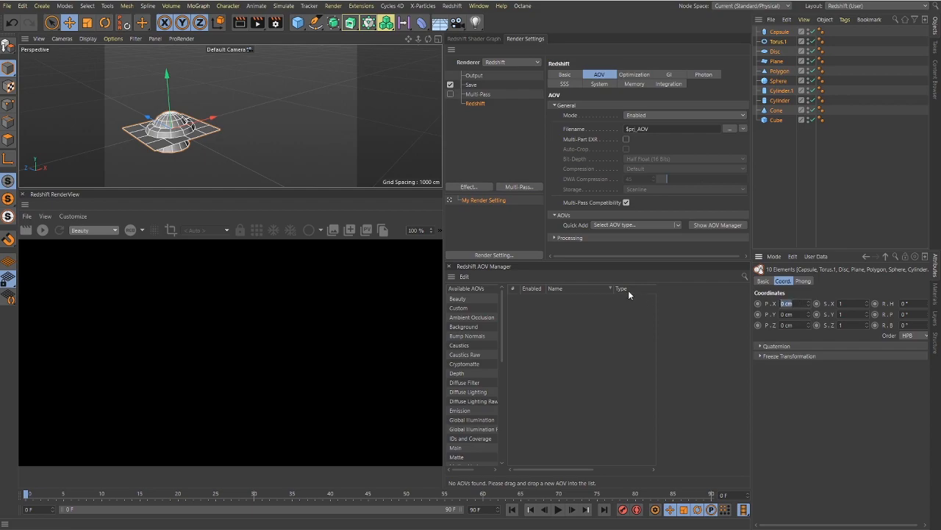
triple_click(791, 303)
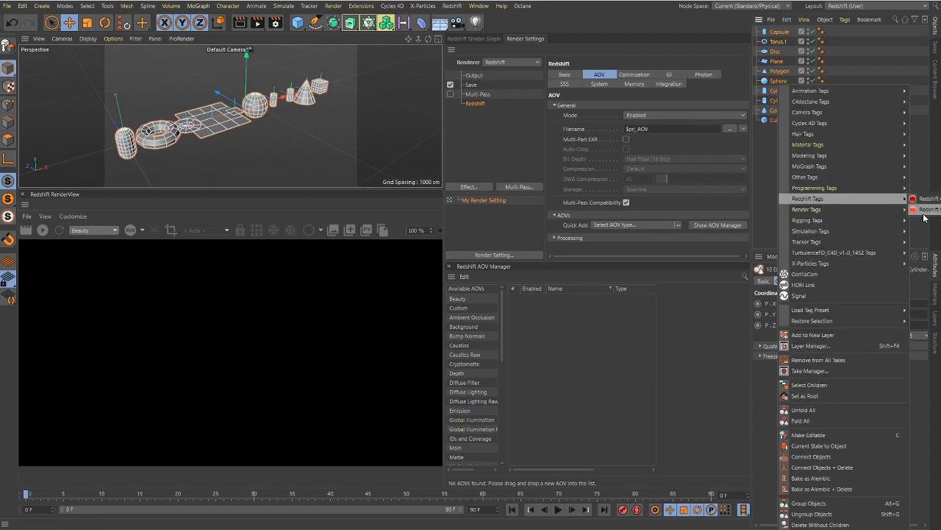
Apply a Redshift Object tag to all primitives and enable the Object ID override.
click(927, 198)
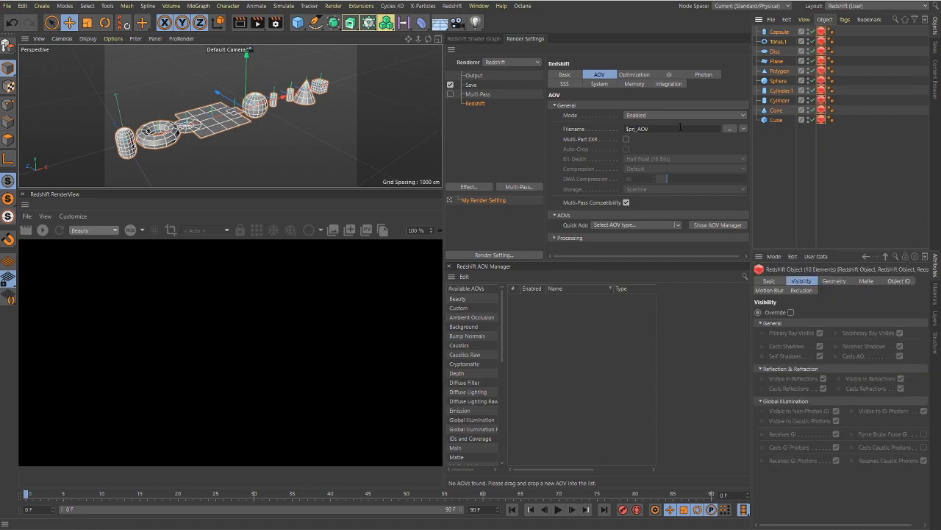
click(898, 281)
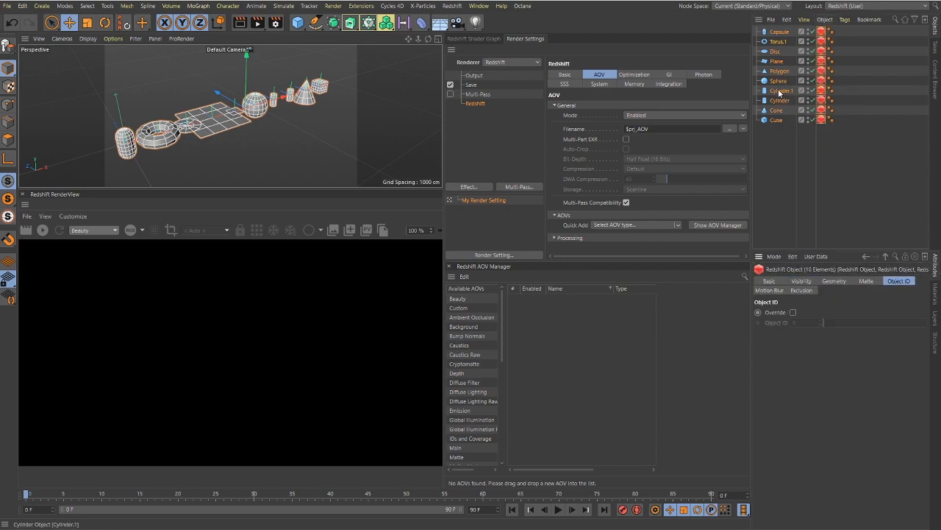
click(793, 311)
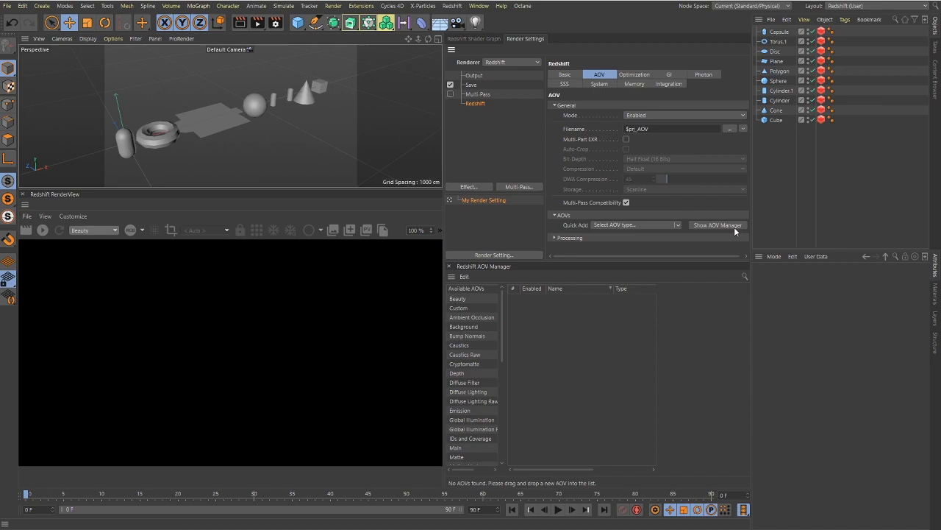
mouse_move(553, 361)
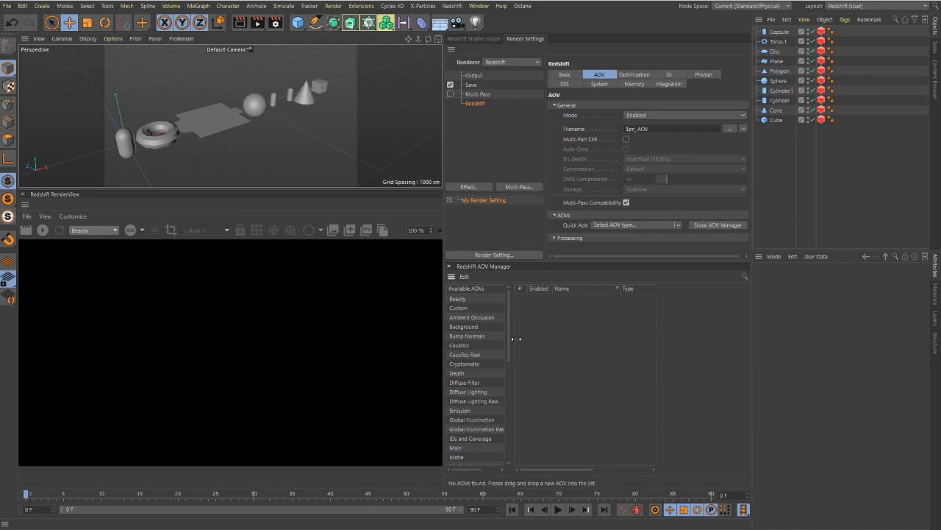
Add Puzzle Matte AOVs from the Available AOVs list in the AOV Manager.
scroll(down, 3)
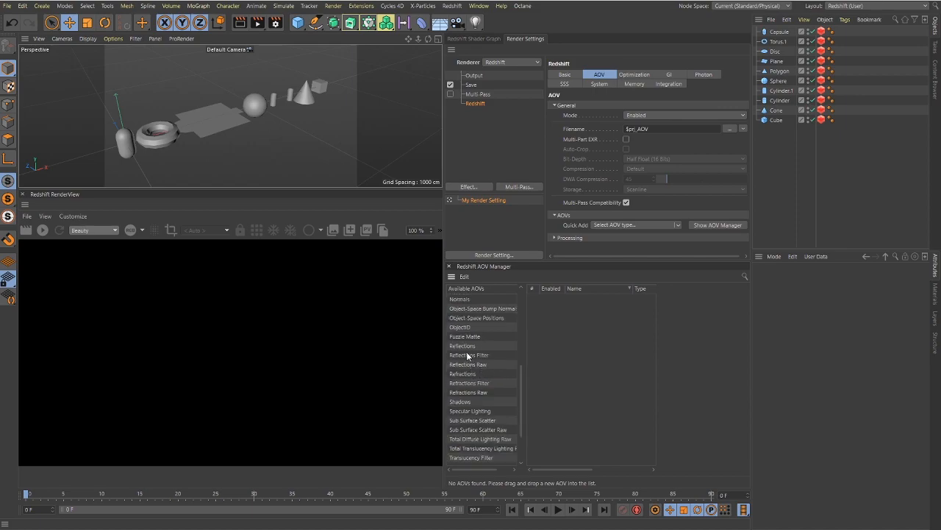
click(464, 335)
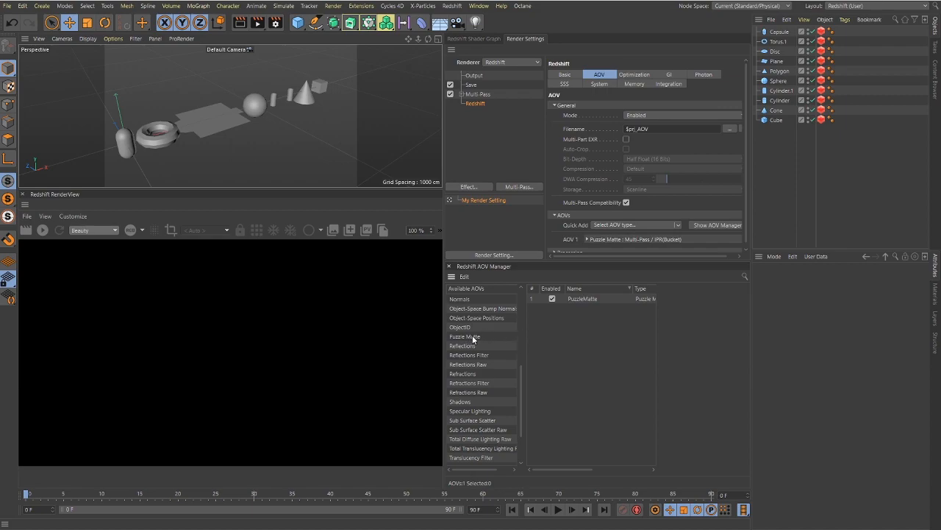
double_click(465, 335)
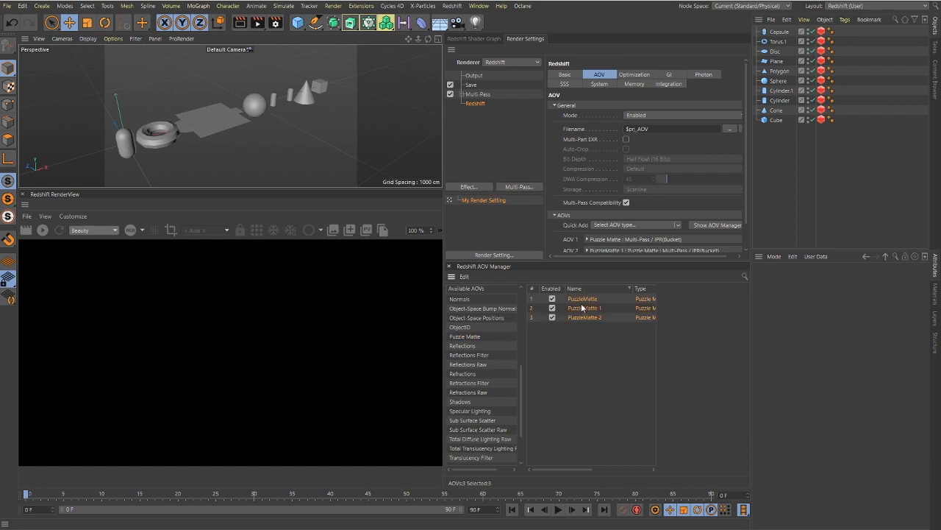
click(586, 307)
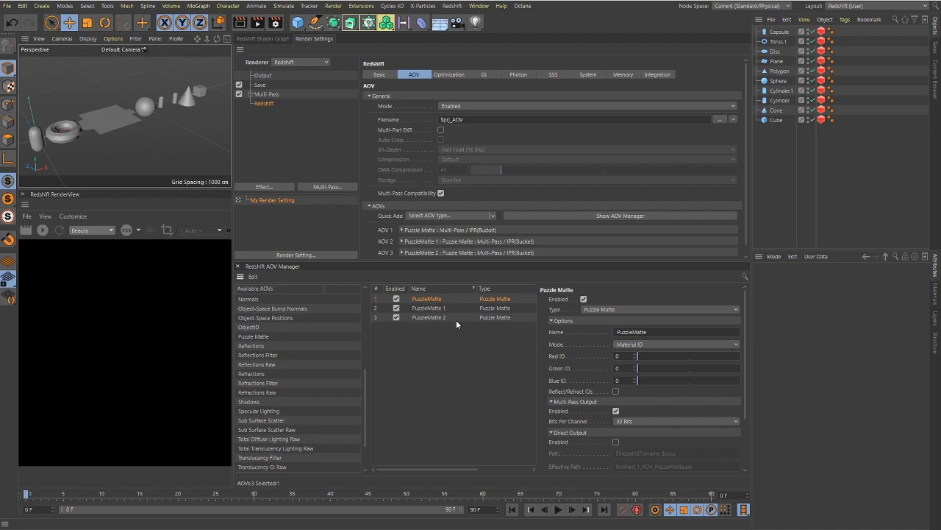
Set the first Puzzle Matte AOV's mode to Object ID.
click(673, 345)
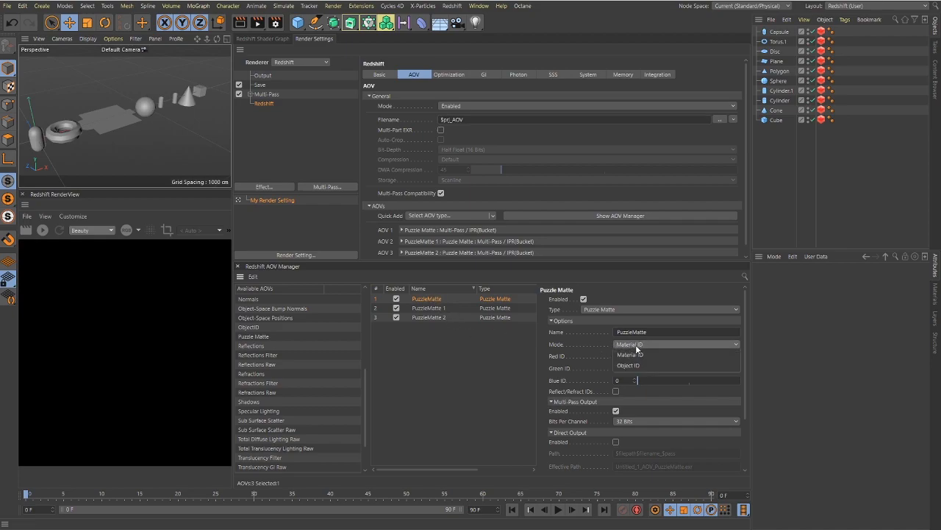
click(626, 365)
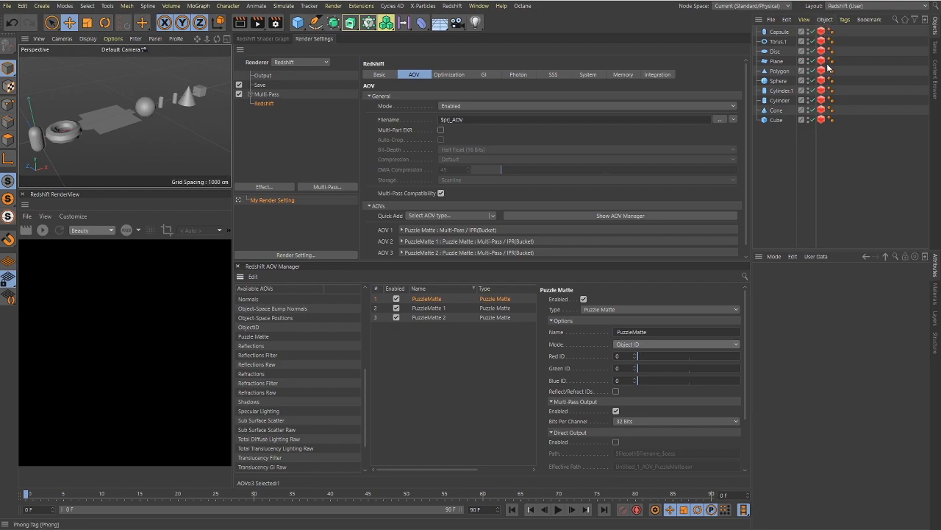
mouse_move(576, 362)
text(2)
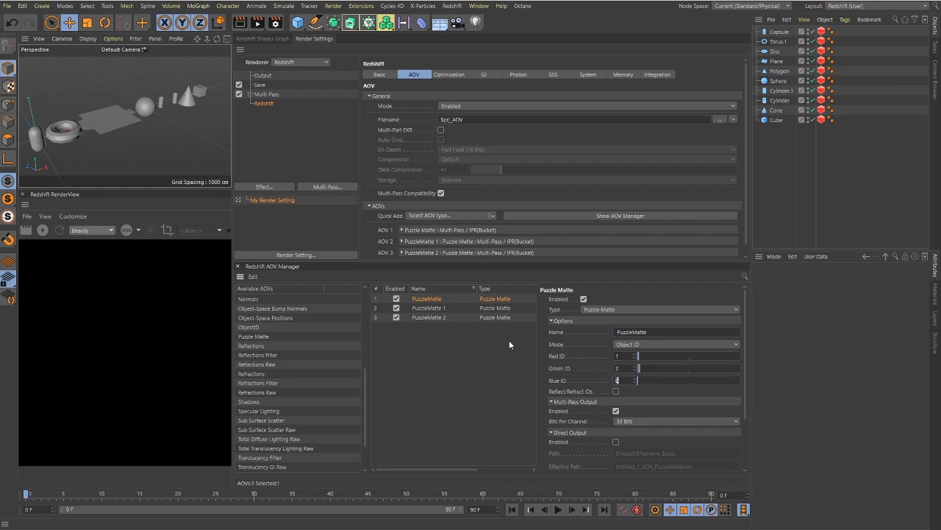
click(428, 308)
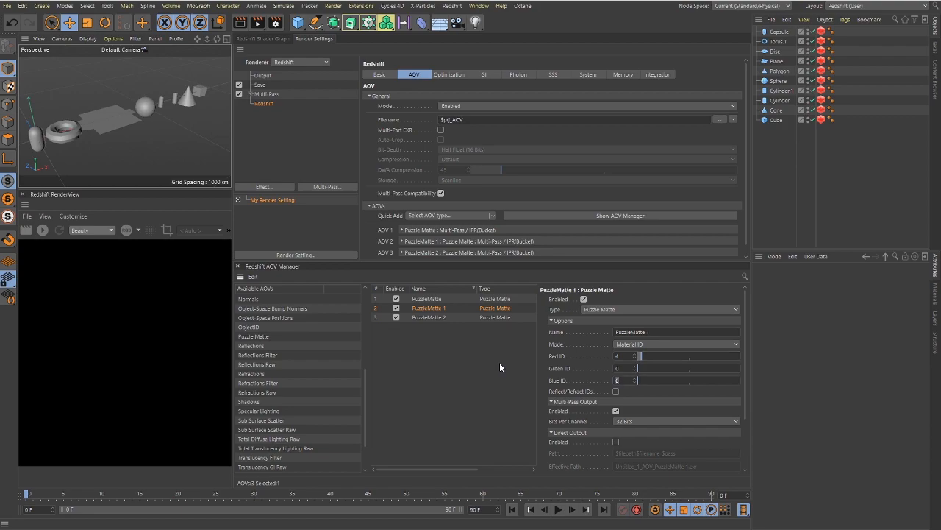
Review the settings of PuzzleMatte 1 and PuzzleMatte 2.
click(640, 368)
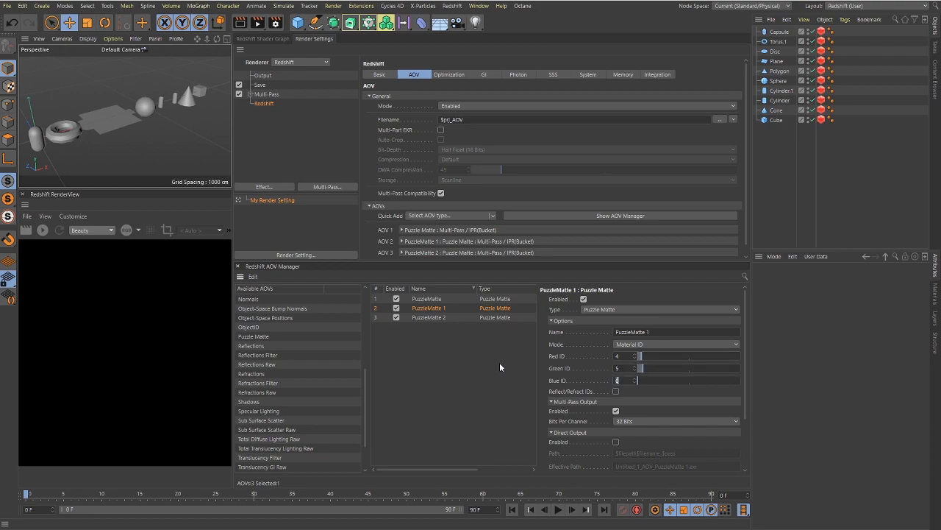
click(425, 322)
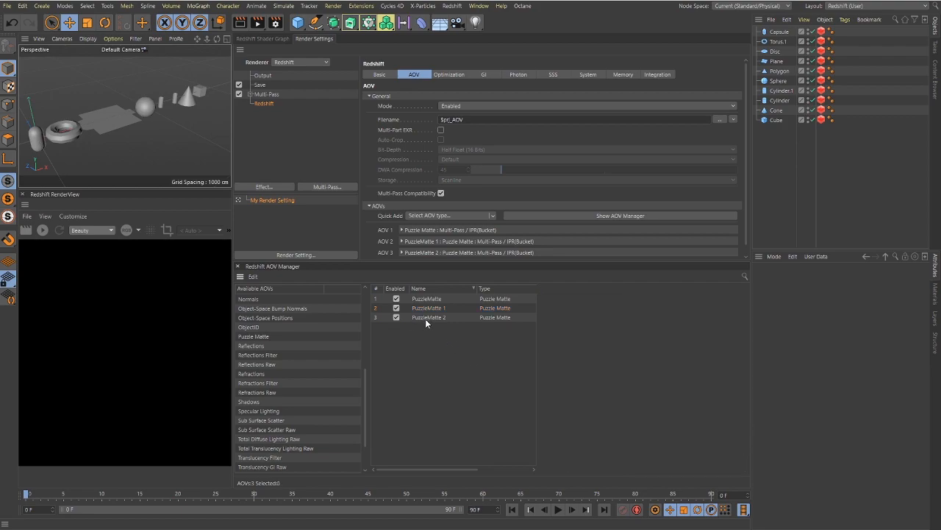
click(429, 318)
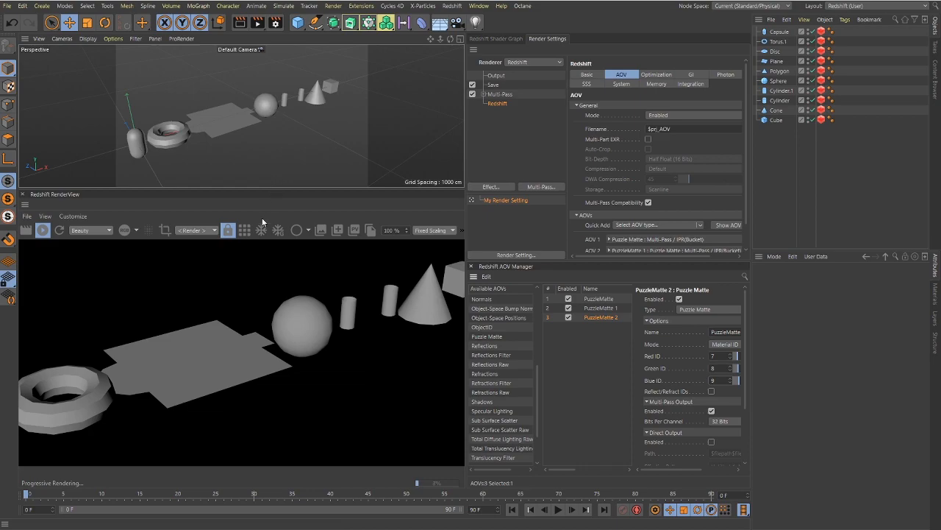
Display the PuzzleMatte AOV in the Redshift RenderView.
click(262, 103)
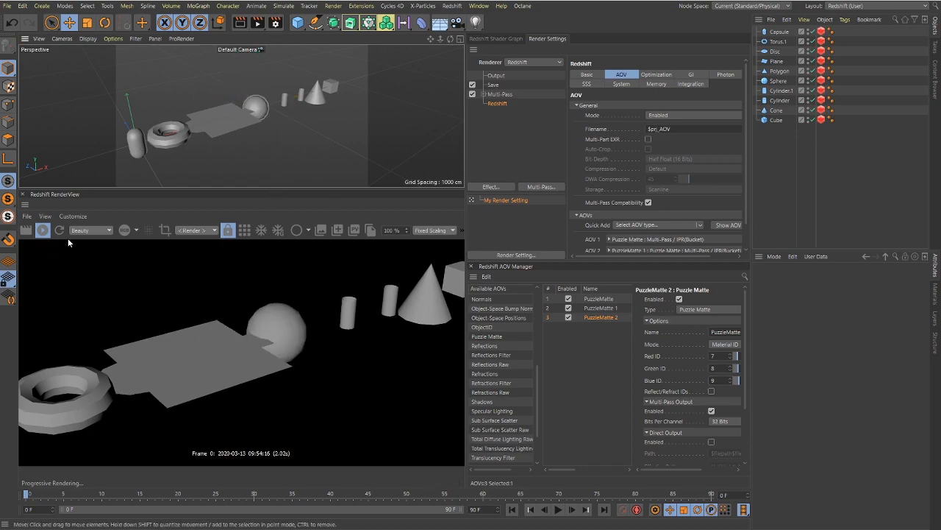
click(109, 230)
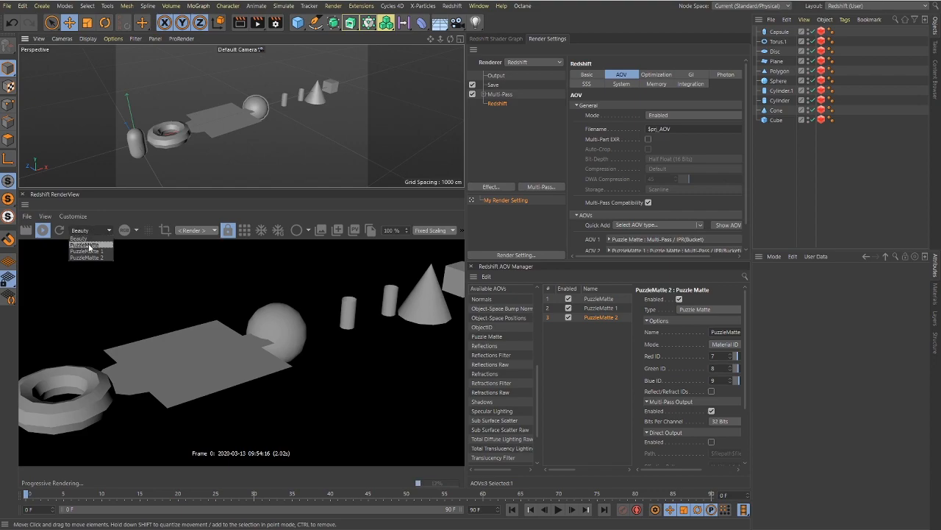
click(85, 244)
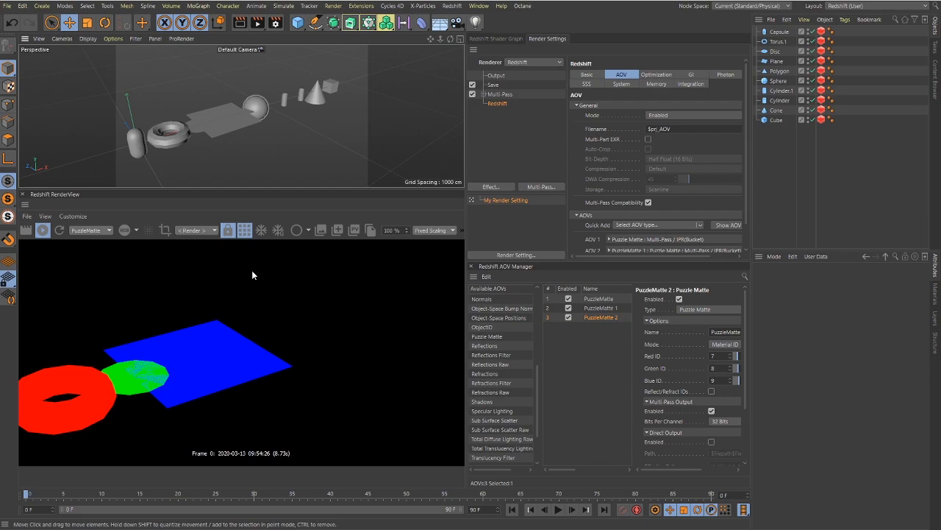
mouse_move(268, 361)
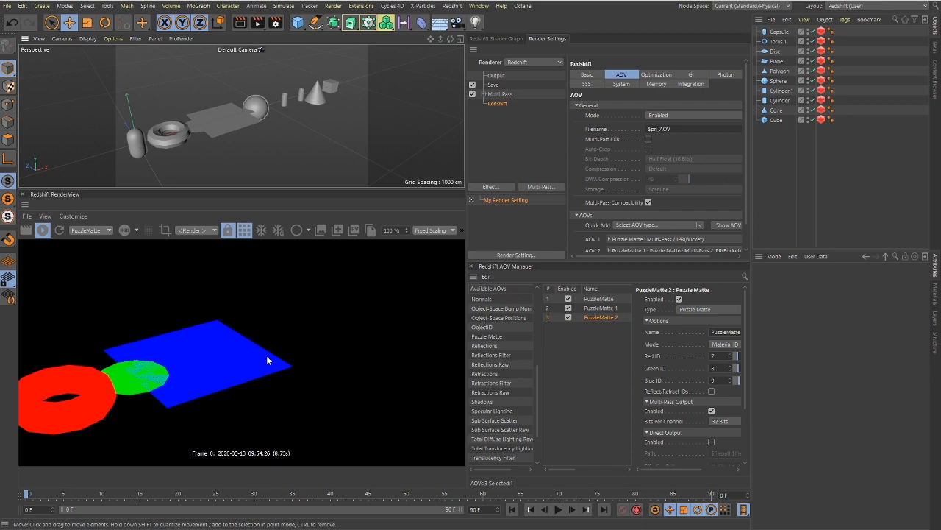
mouse_move(88, 235)
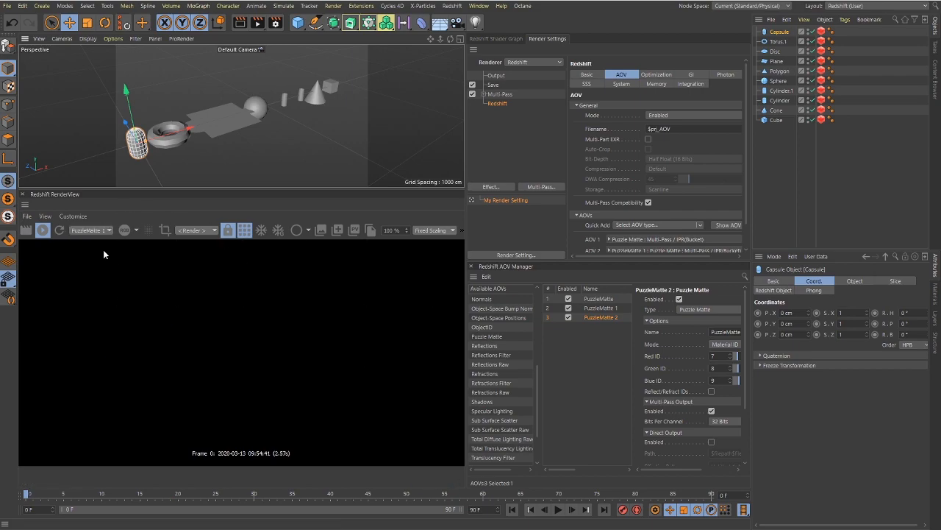
mouse_move(211, 332)
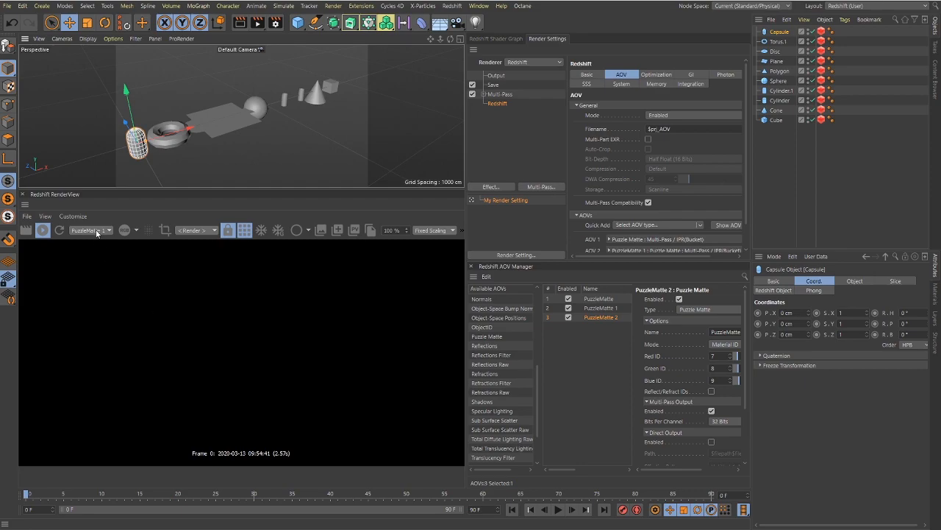
mouse_move(527, 114)
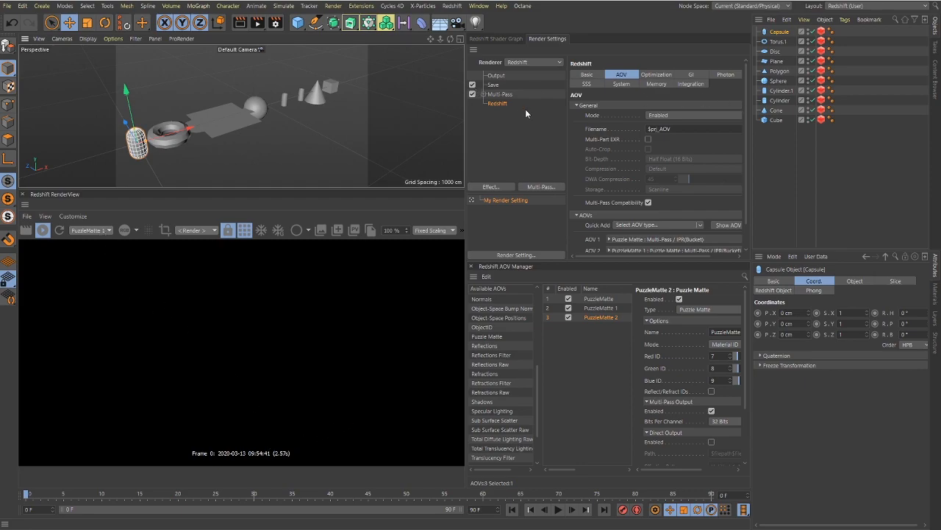
Set PuzzleMatte 2's mode to Object ID.
click(600, 308)
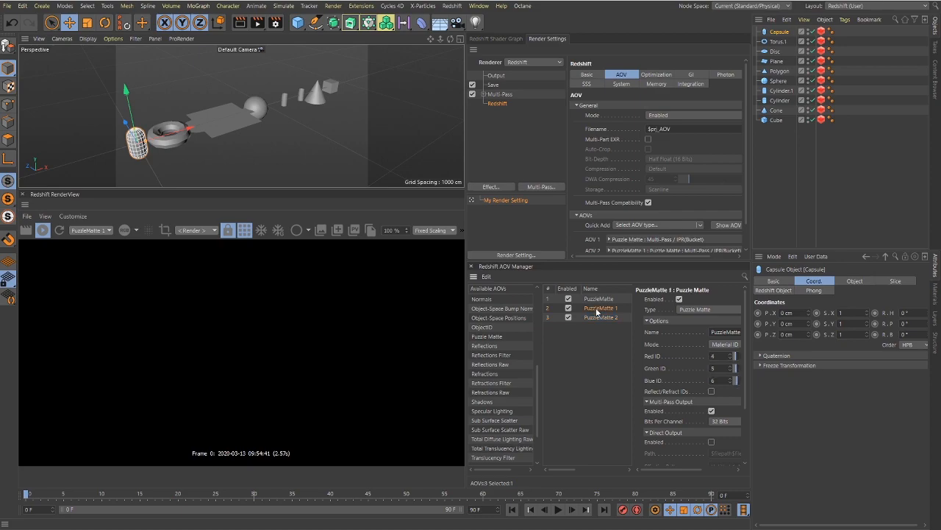
click(724, 344)
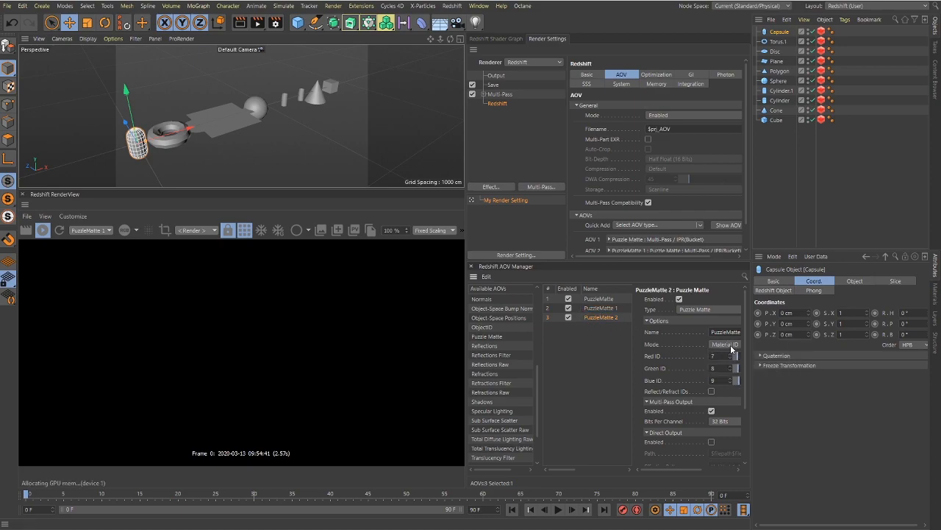
click(724, 344)
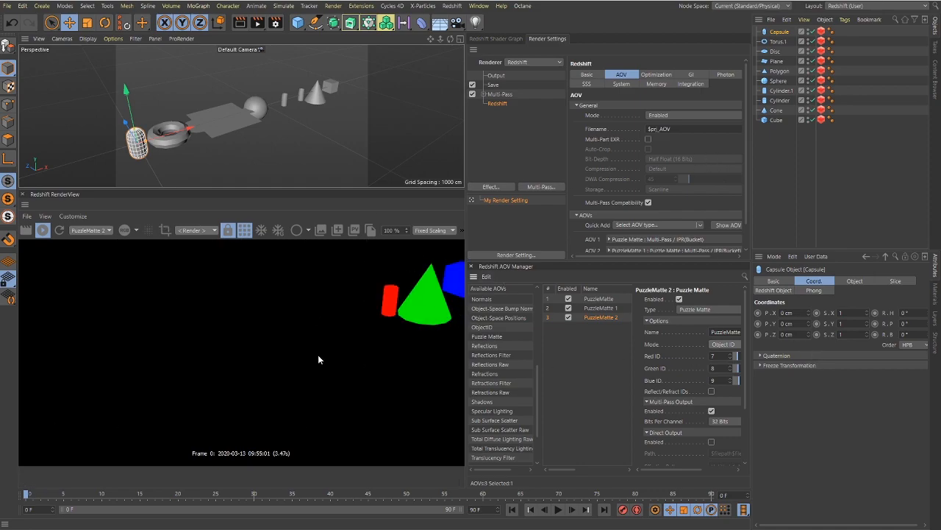
Cycle the RenderView through the Puzzle Matte AOVs and back to the beauty pass.
click(108, 230)
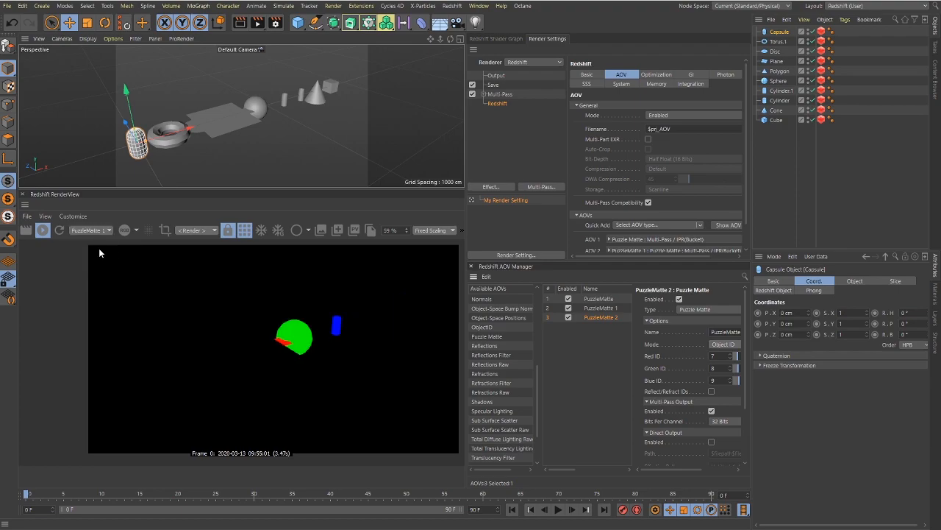
click(109, 229)
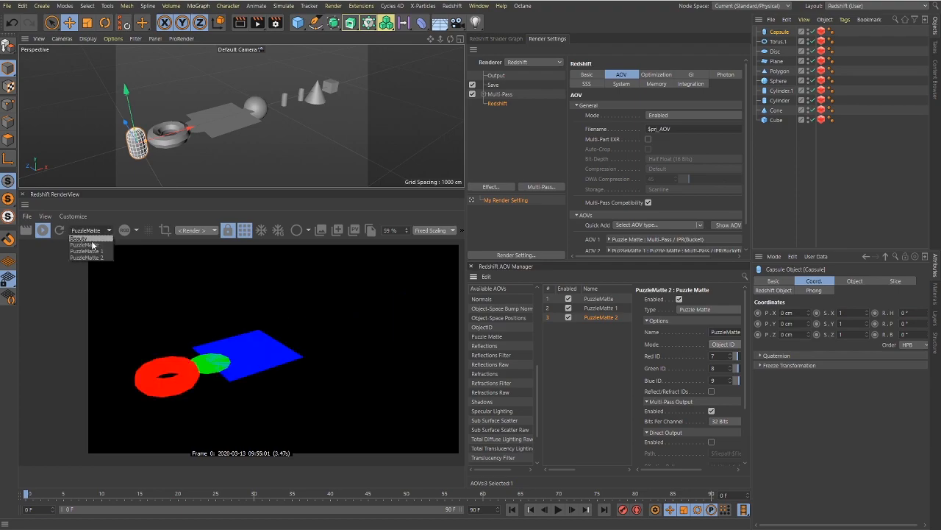
click(85, 238)
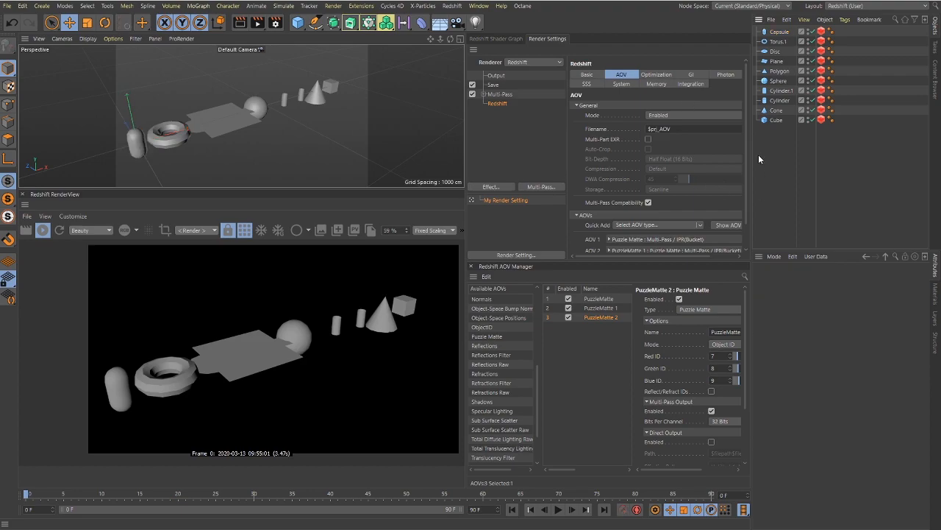
mouse_move(635, 164)
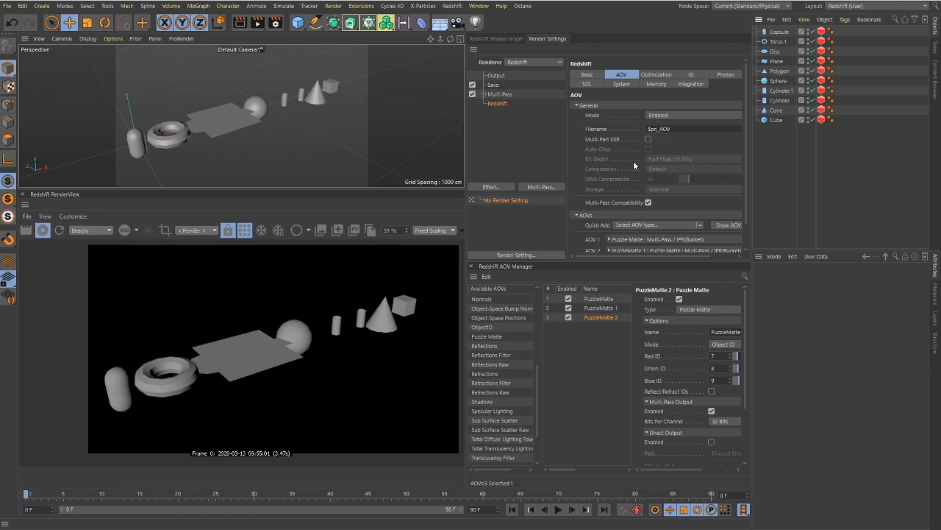
mouse_move(789, 135)
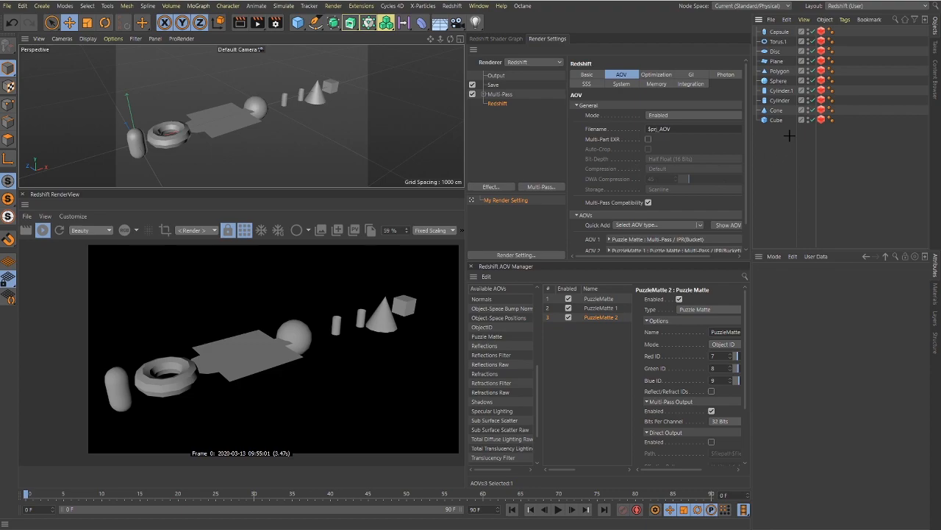